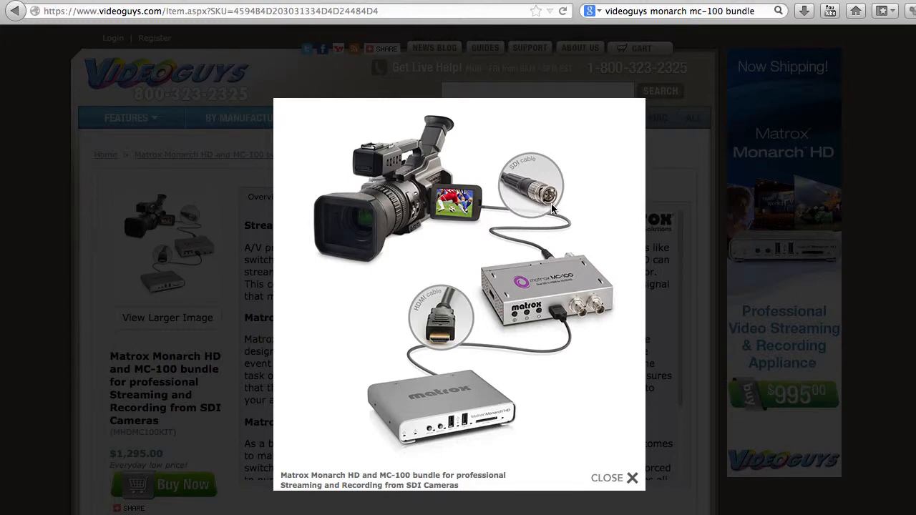
pyautogui.moveTo(575, 329)
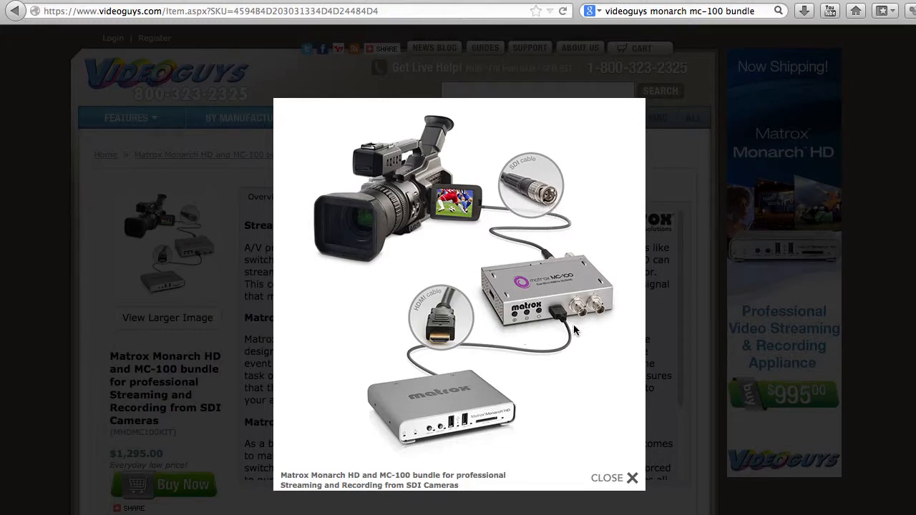
pyautogui.moveTo(598, 427)
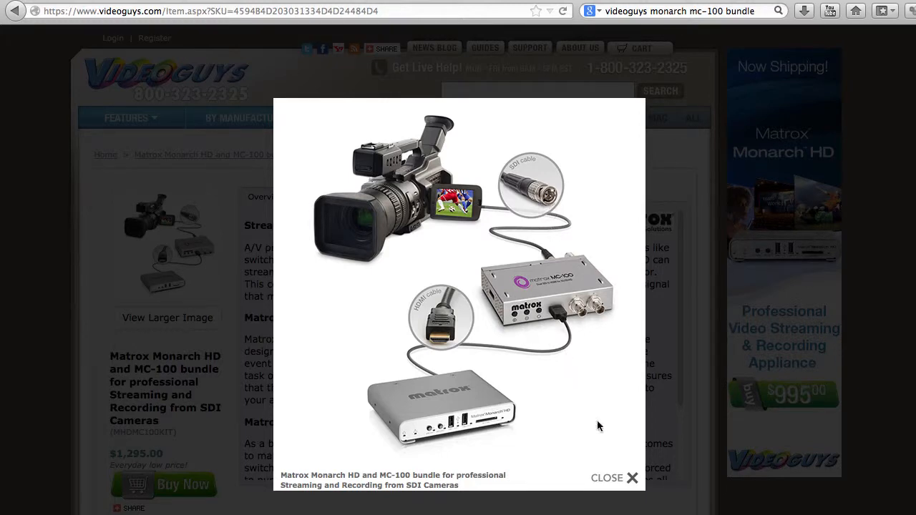
# - Reach the Stream Settings page of the Monarch HD Command Center
pyautogui.click(614, 479)
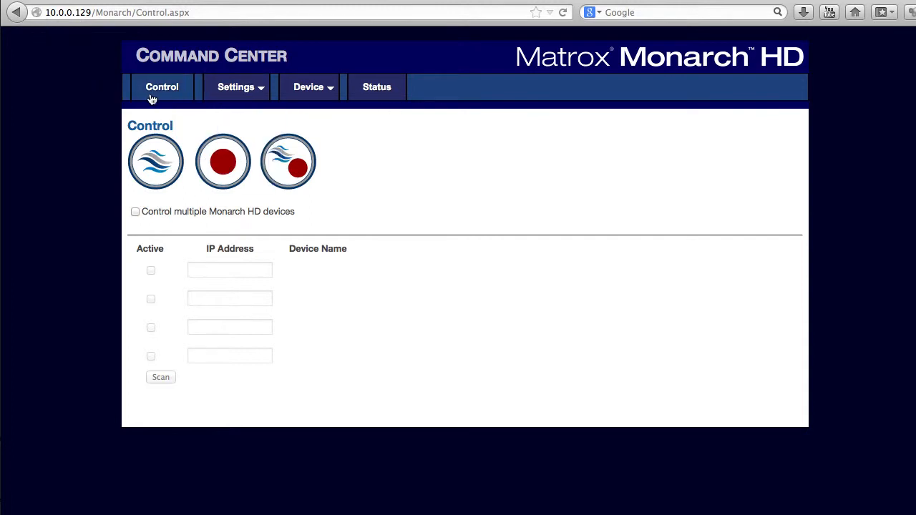
pyautogui.click(237, 87)
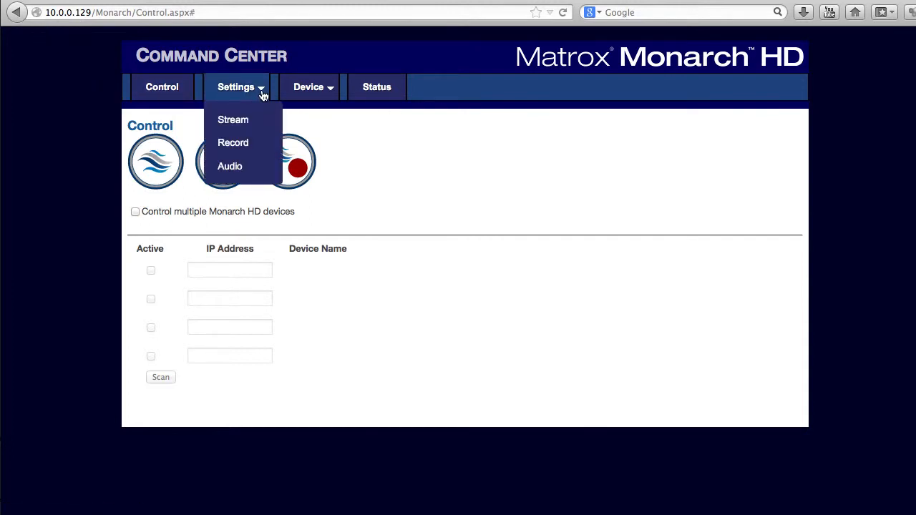
pyautogui.moveTo(232, 120)
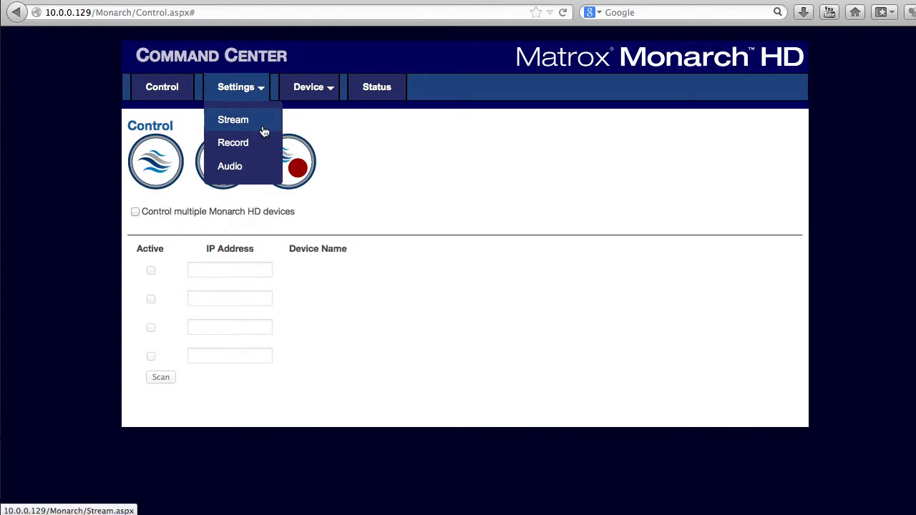
pyautogui.moveTo(229, 166)
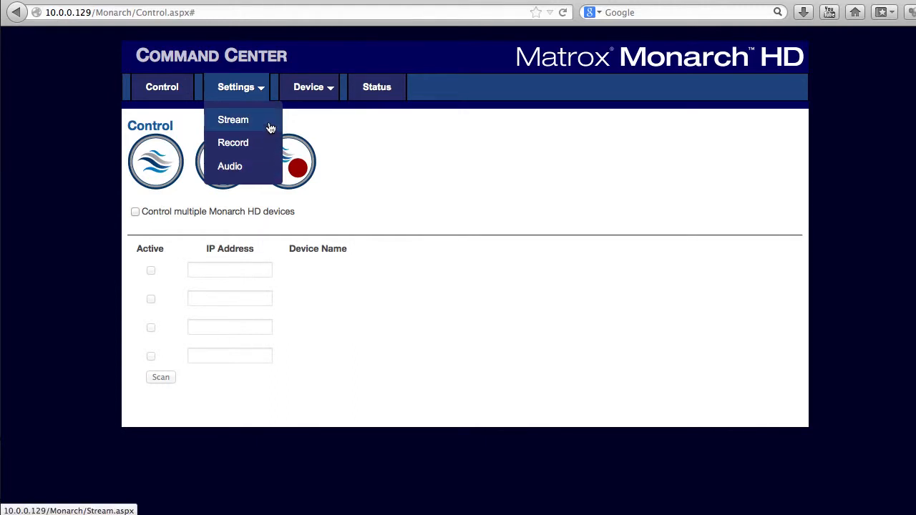
pyautogui.click(232, 121)
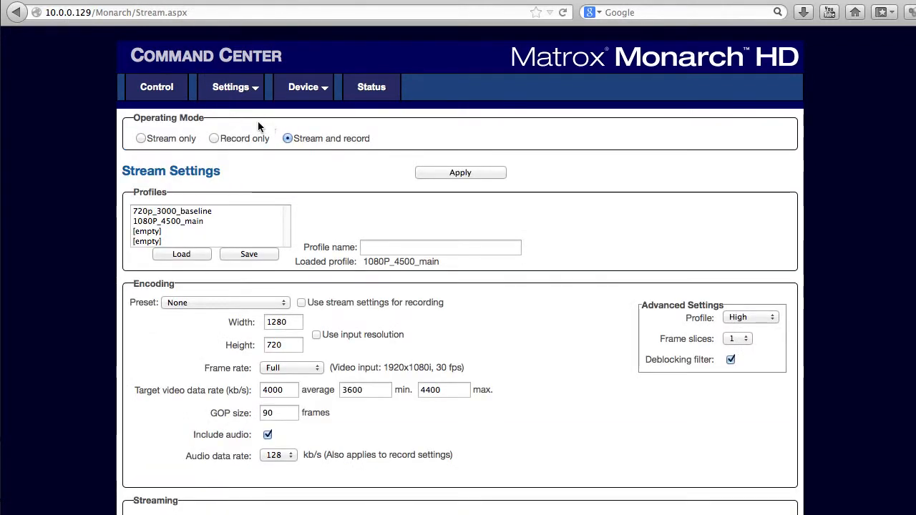
pyautogui.moveTo(177, 154)
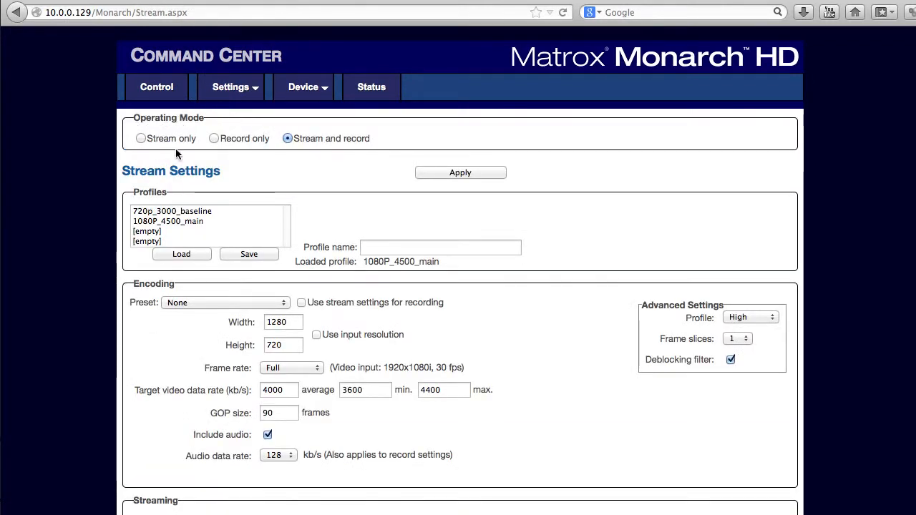
pyautogui.moveTo(337, 158)
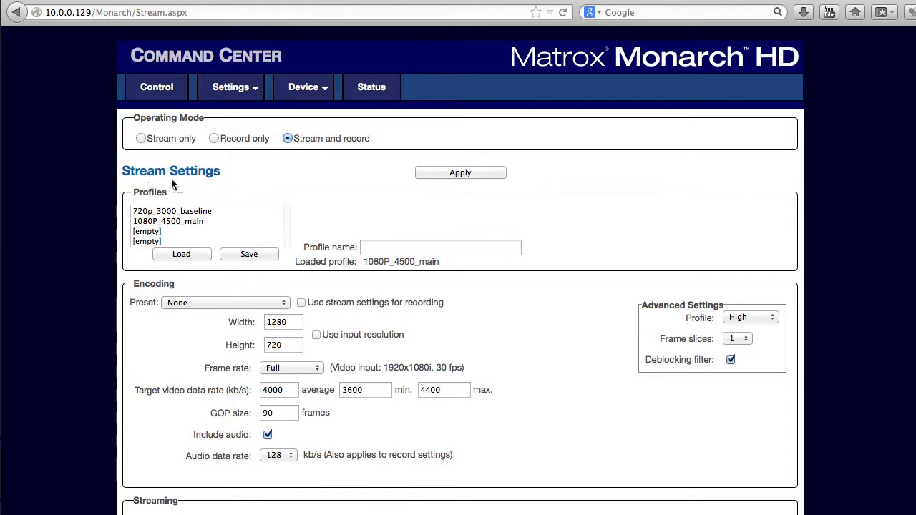
pyautogui.scroll(-3)
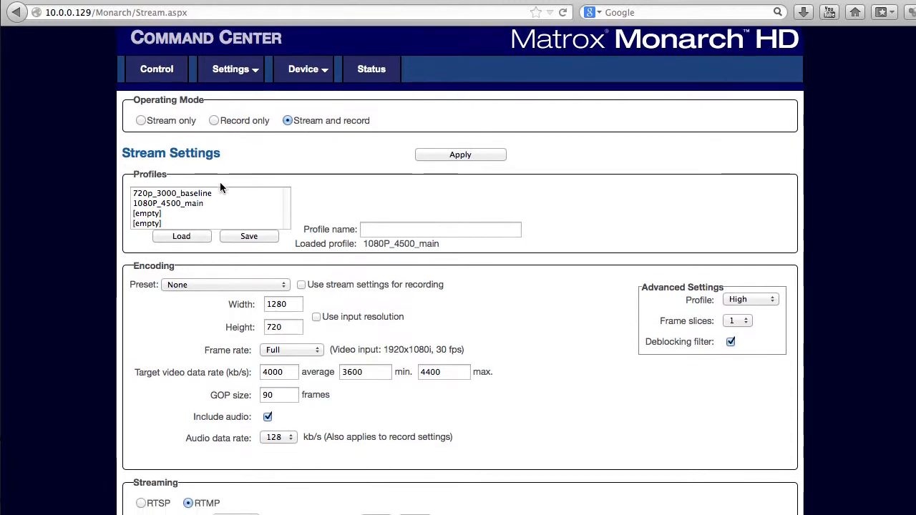
# - Save a 1280 x 720 High-profile stream as 720p_3000_high into the first empty slot
pyautogui.click(227, 195)
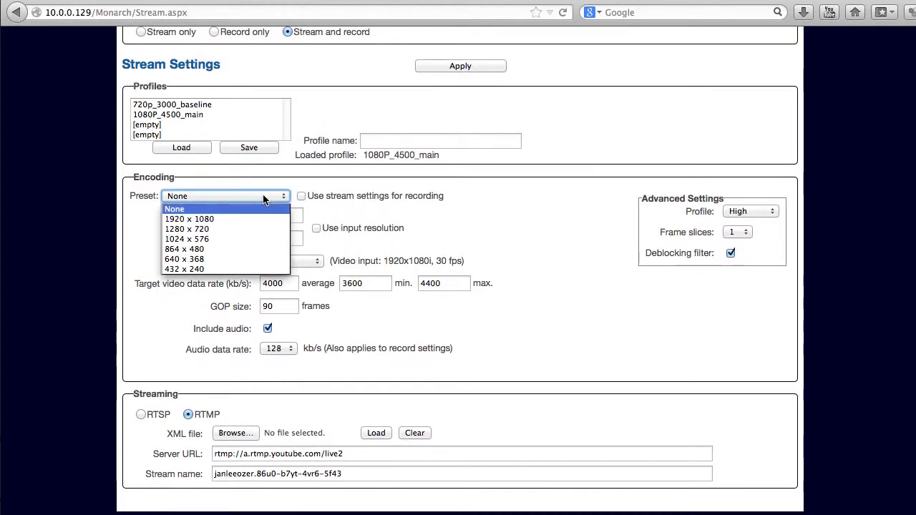
pyautogui.click(186, 229)
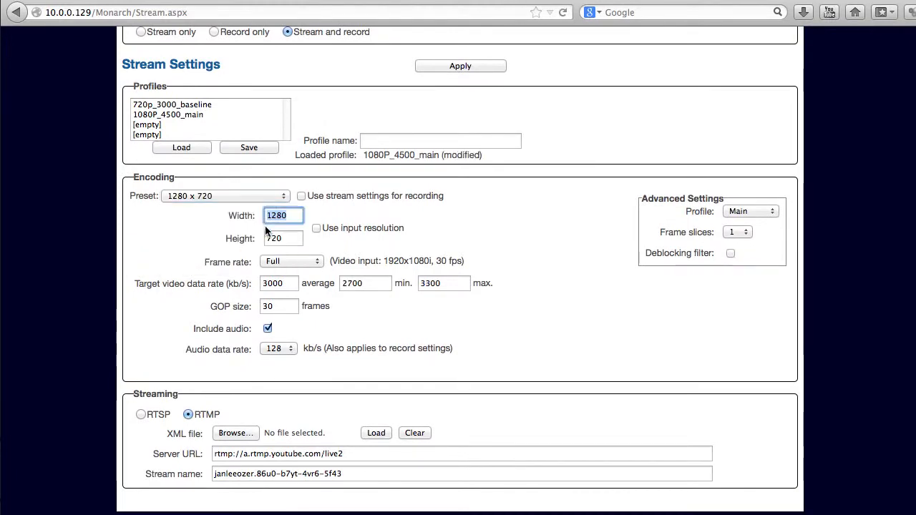
pyautogui.click(751, 211)
pyautogui.write('720p_3000_high')
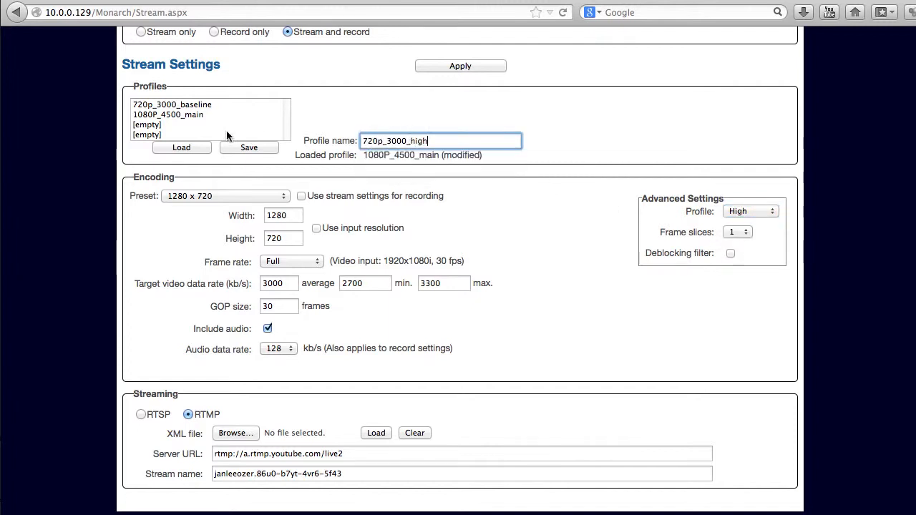
pyautogui.click(249, 146)
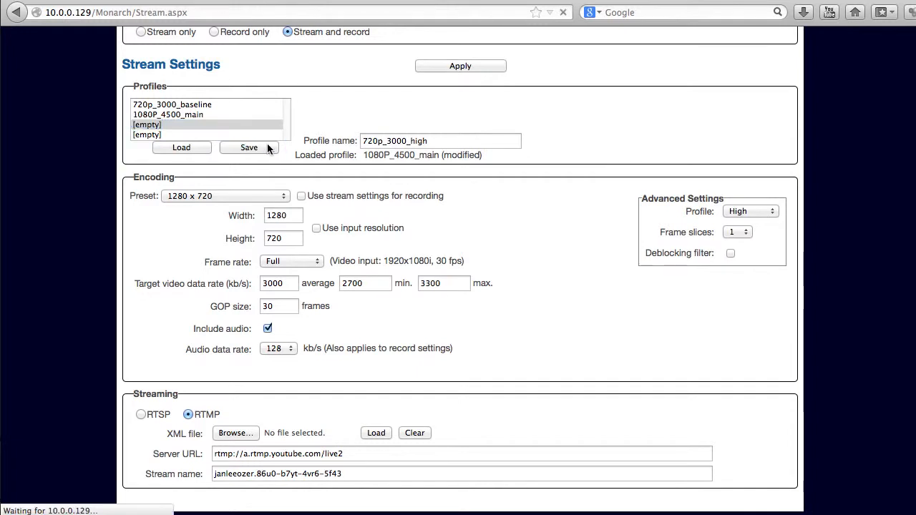
pyautogui.click(249, 147)
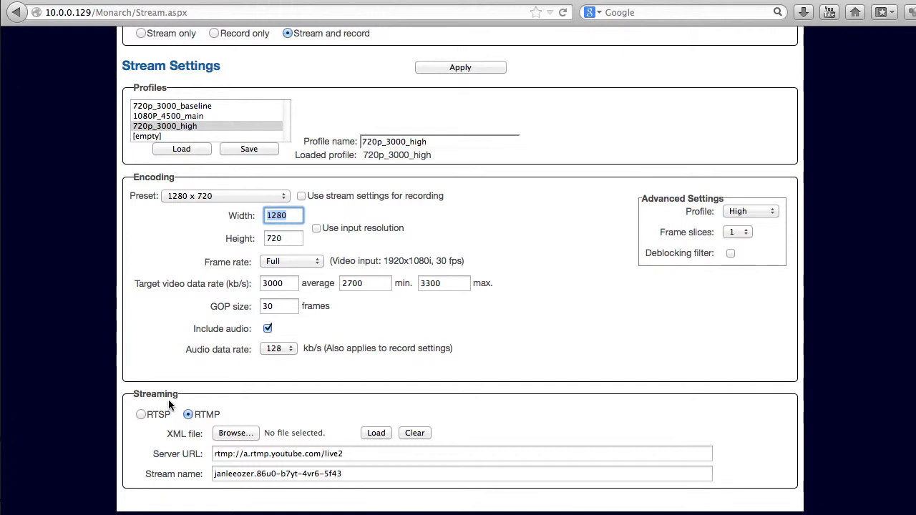
pyautogui.click(231, 87)
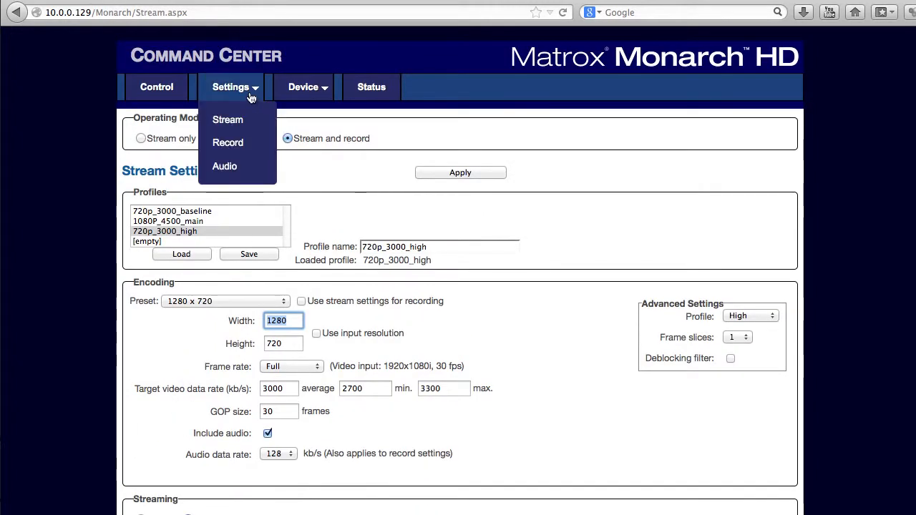
# - Set the recording media to Network with the suggested // network drive path
pyautogui.click(228, 143)
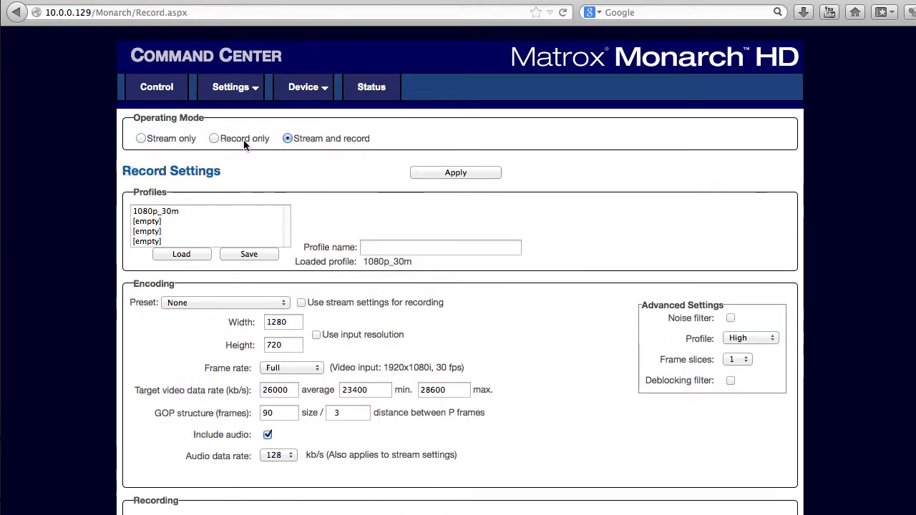
pyautogui.moveTo(192, 185)
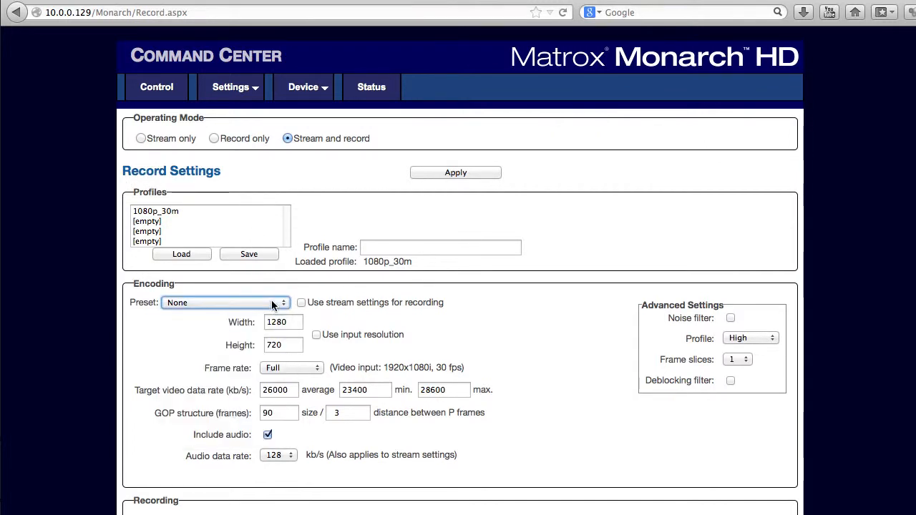
pyautogui.moveTo(143, 220)
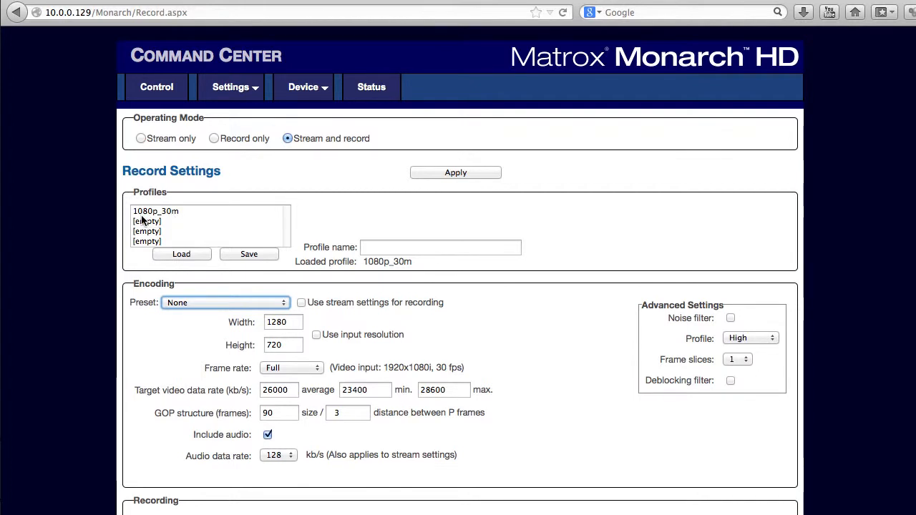
pyautogui.scroll(-3)
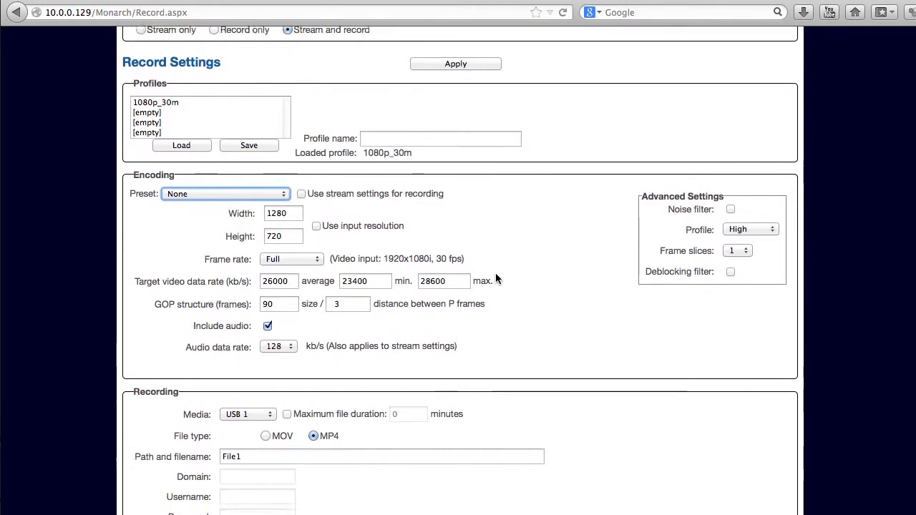
pyautogui.scroll(-3)
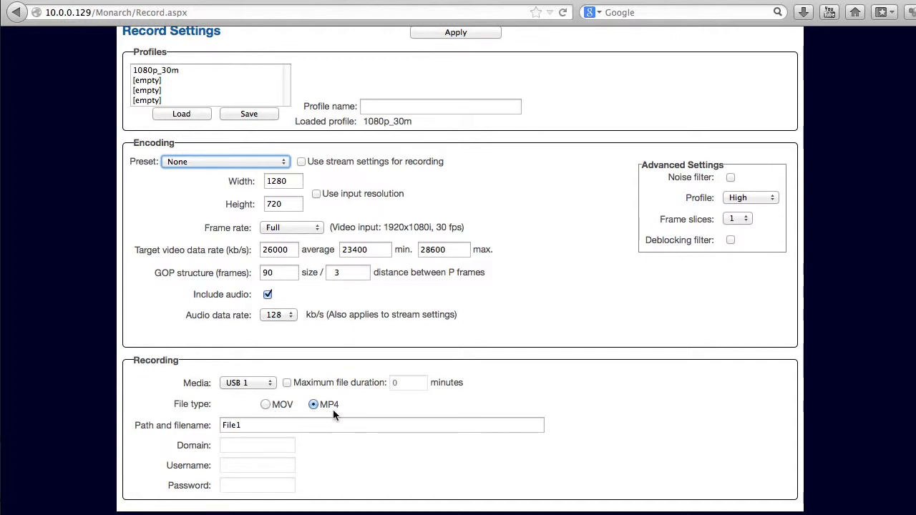
pyautogui.click(249, 383)
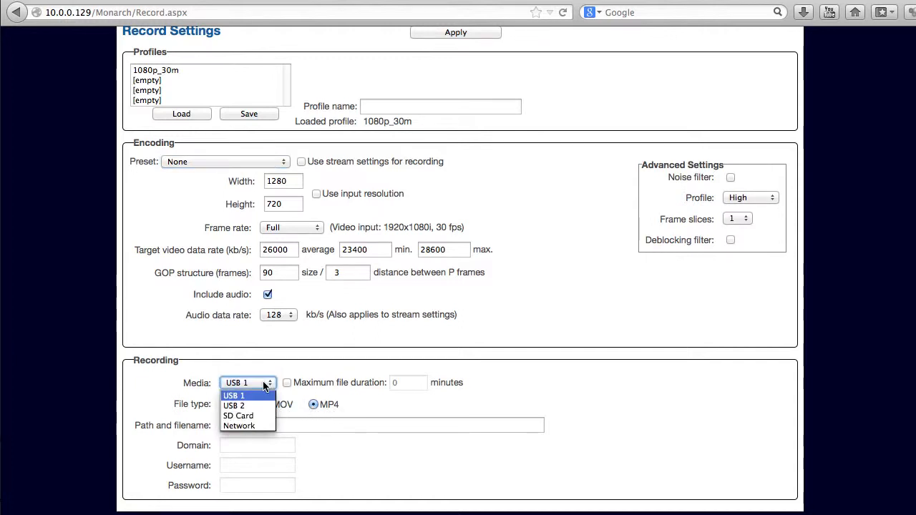
pyautogui.click(239, 427)
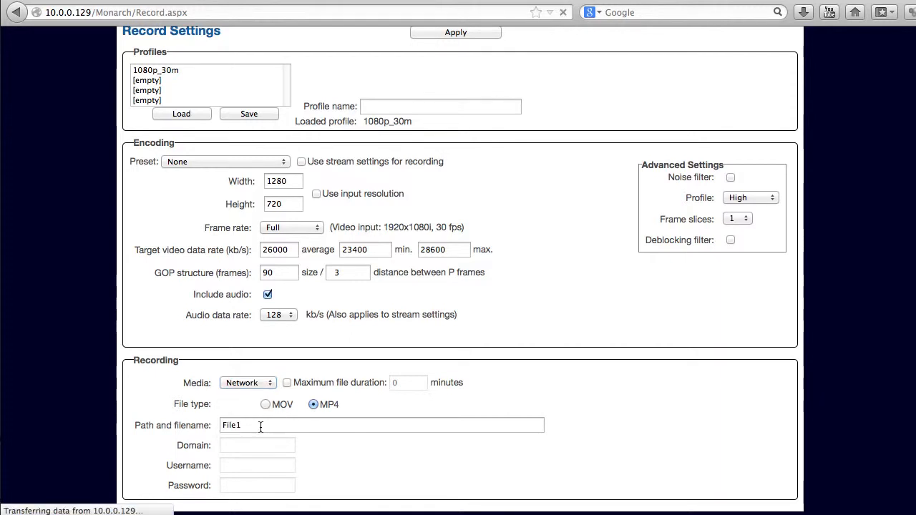
pyautogui.write('//')
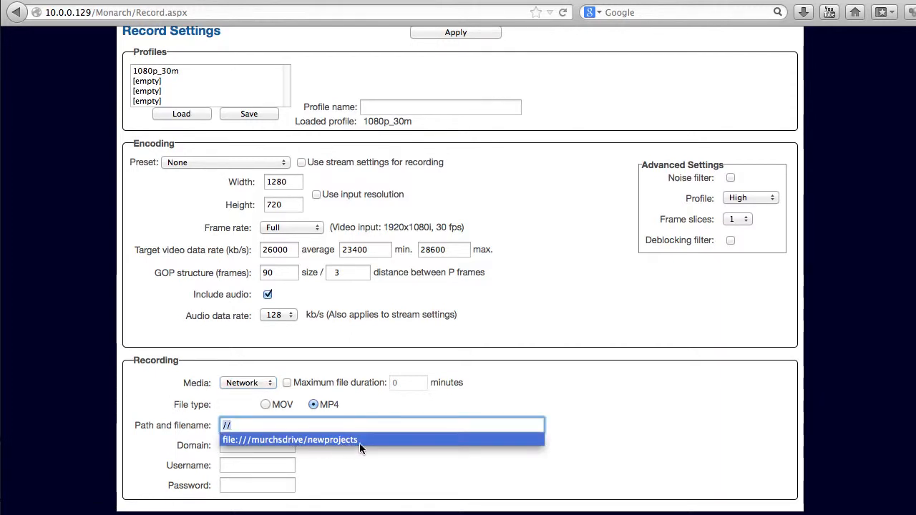
pyautogui.click(289, 440)
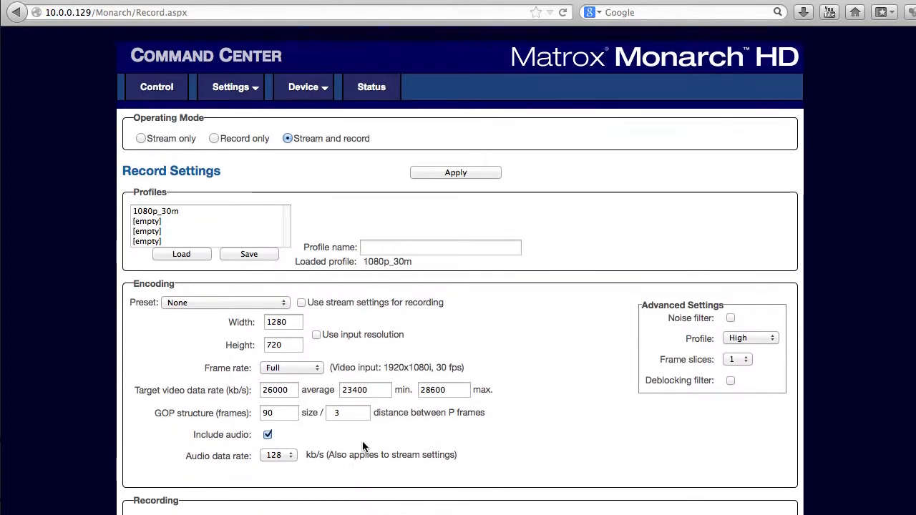
# - Move from Record Settings to the Audio Settings page
pyautogui.click(230, 87)
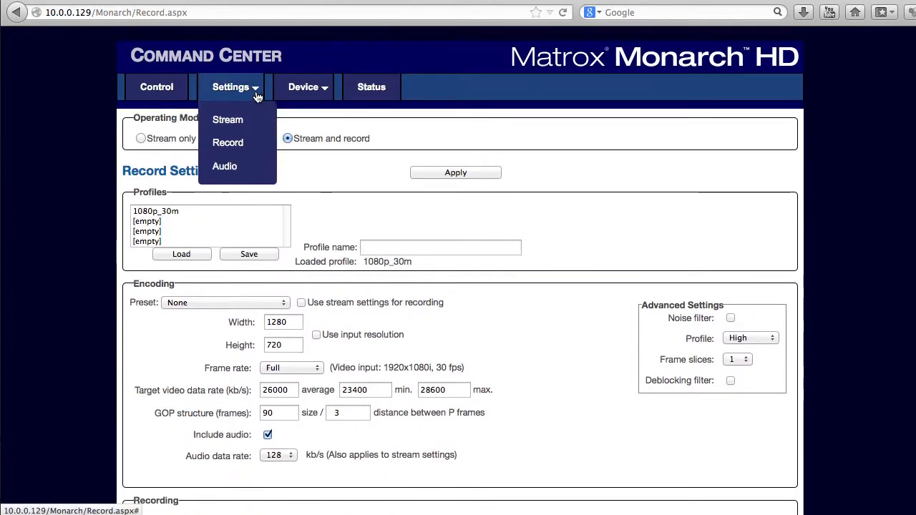
pyautogui.click(223, 166)
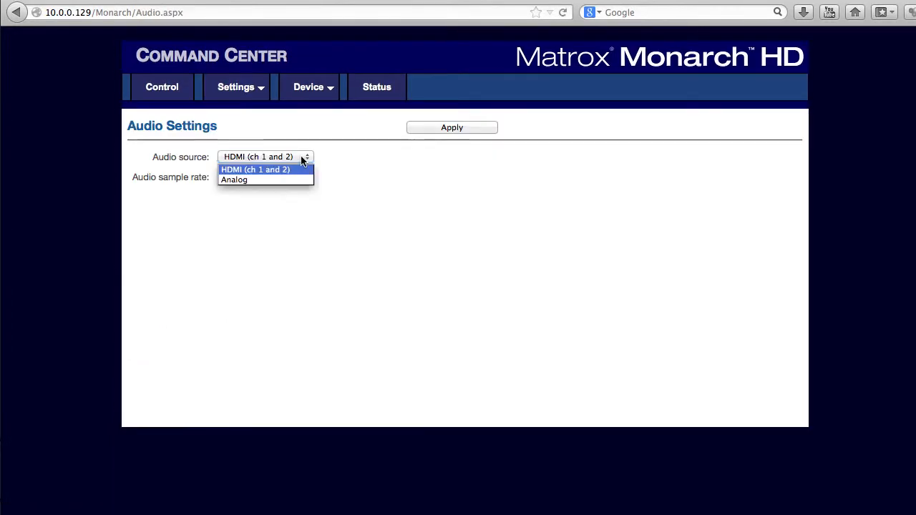
# - Select the Analog audio source, check the sample rate, and review the Status overview
pyautogui.click(234, 181)
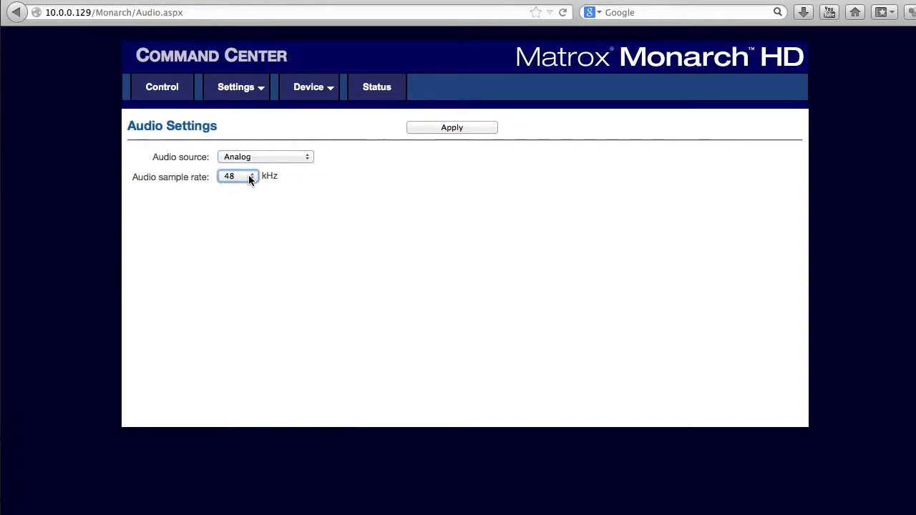
pyautogui.click(309, 88)
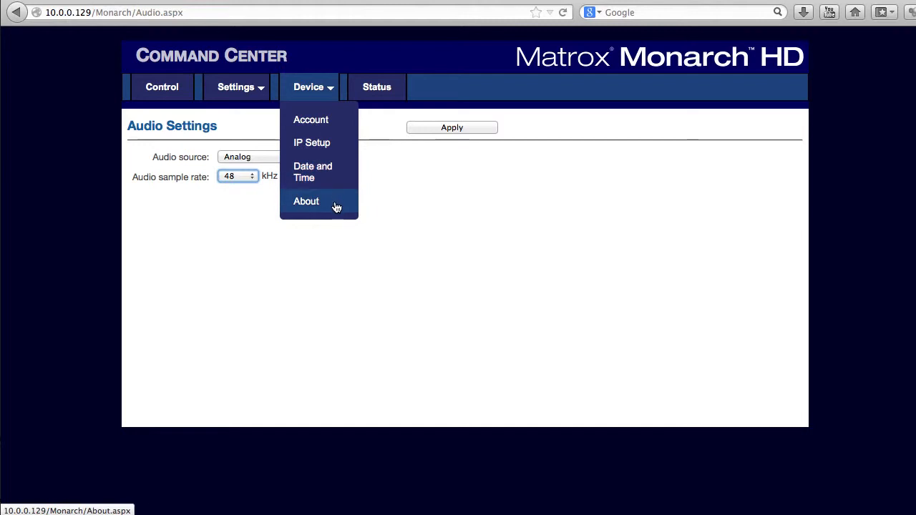
pyautogui.click(376, 87)
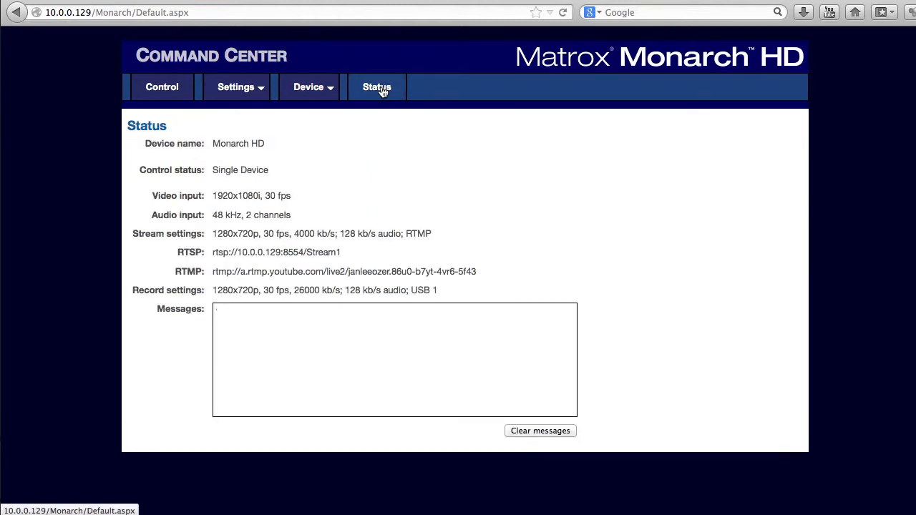
# - Show the Control page and toggle control of multiple Monarch HD devices
pyautogui.click(162, 87)
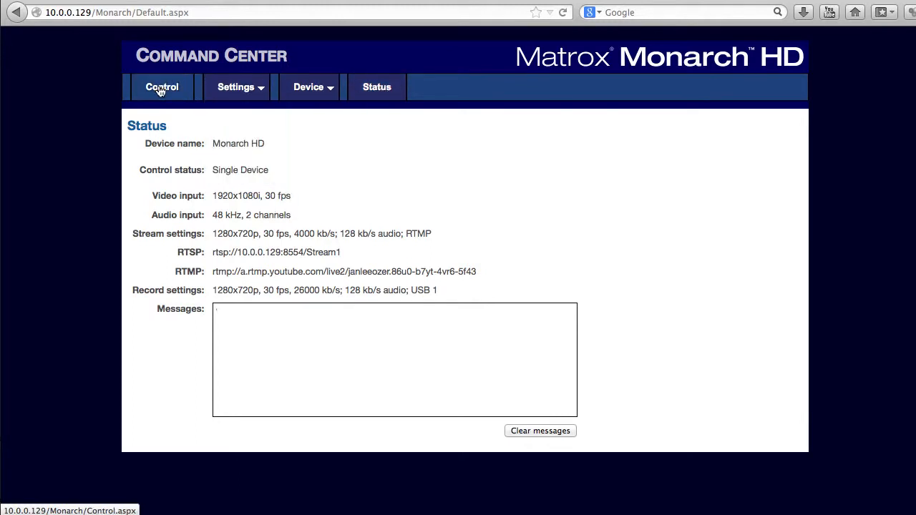
pyautogui.click(162, 87)
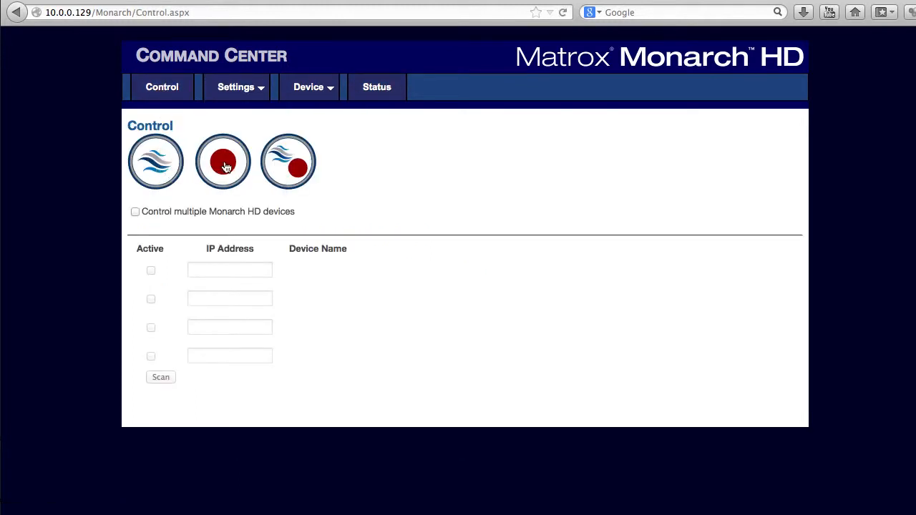
pyautogui.moveTo(290, 160)
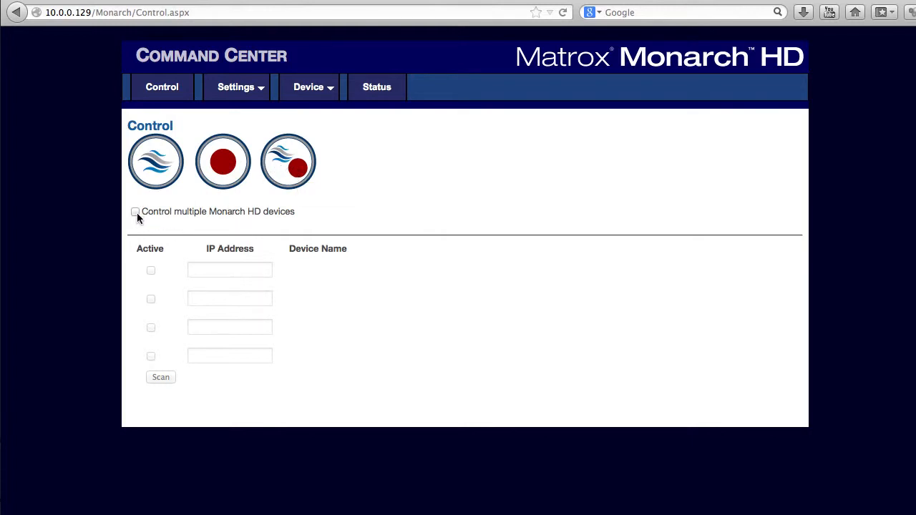
pyautogui.click(134, 212)
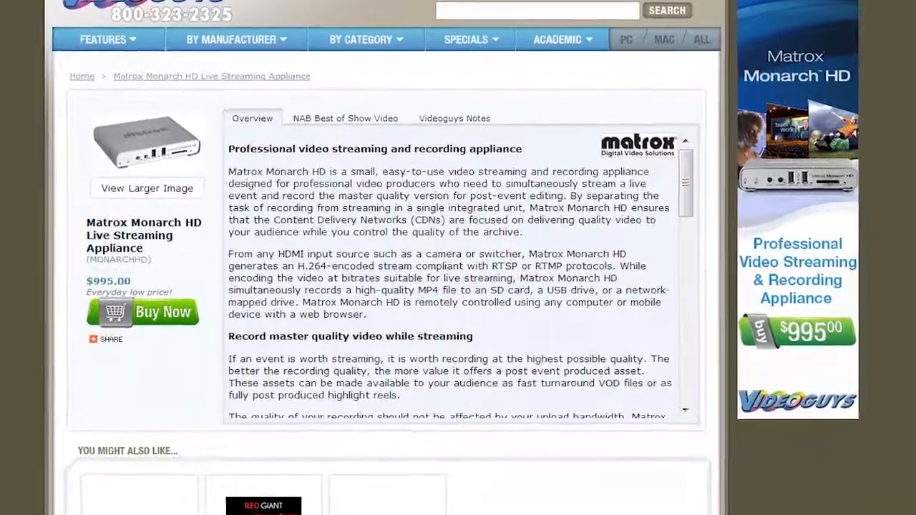
# - Scroll down the Videoguys company page to its contact details and team photo
pyautogui.scroll(-3)
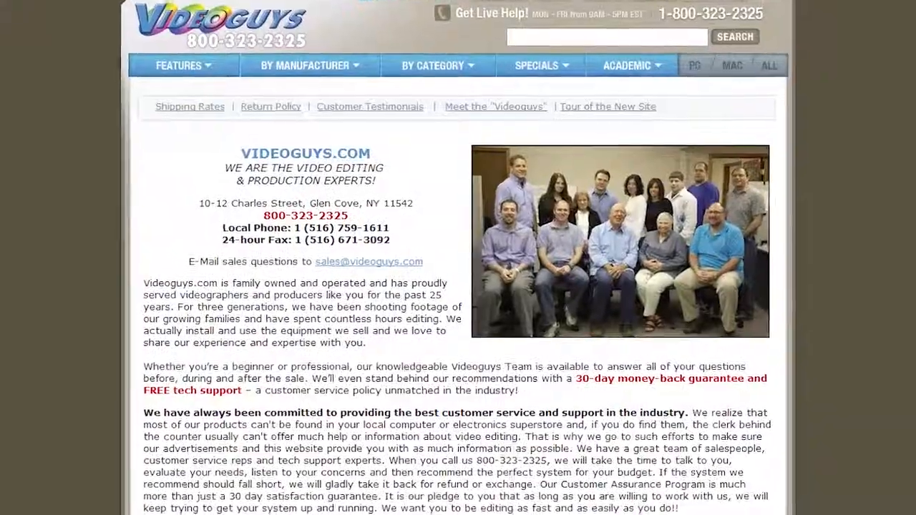
pyautogui.scroll(-3)
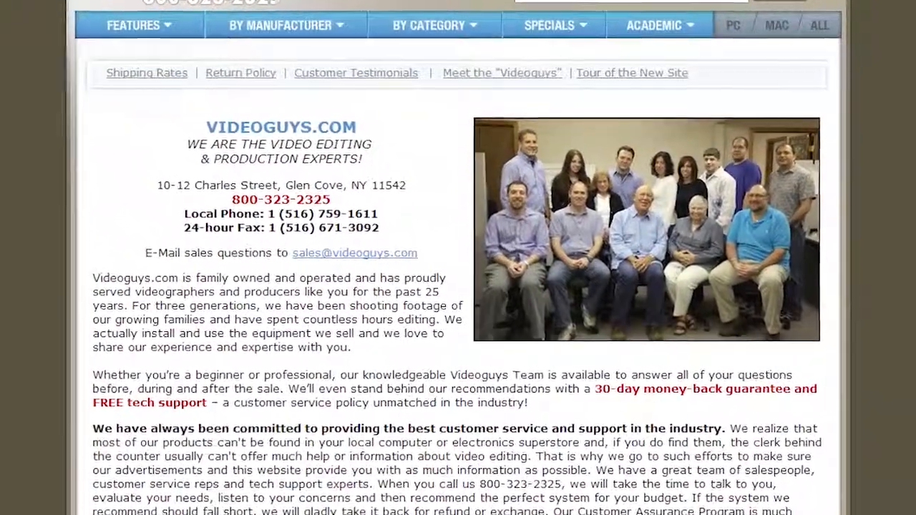